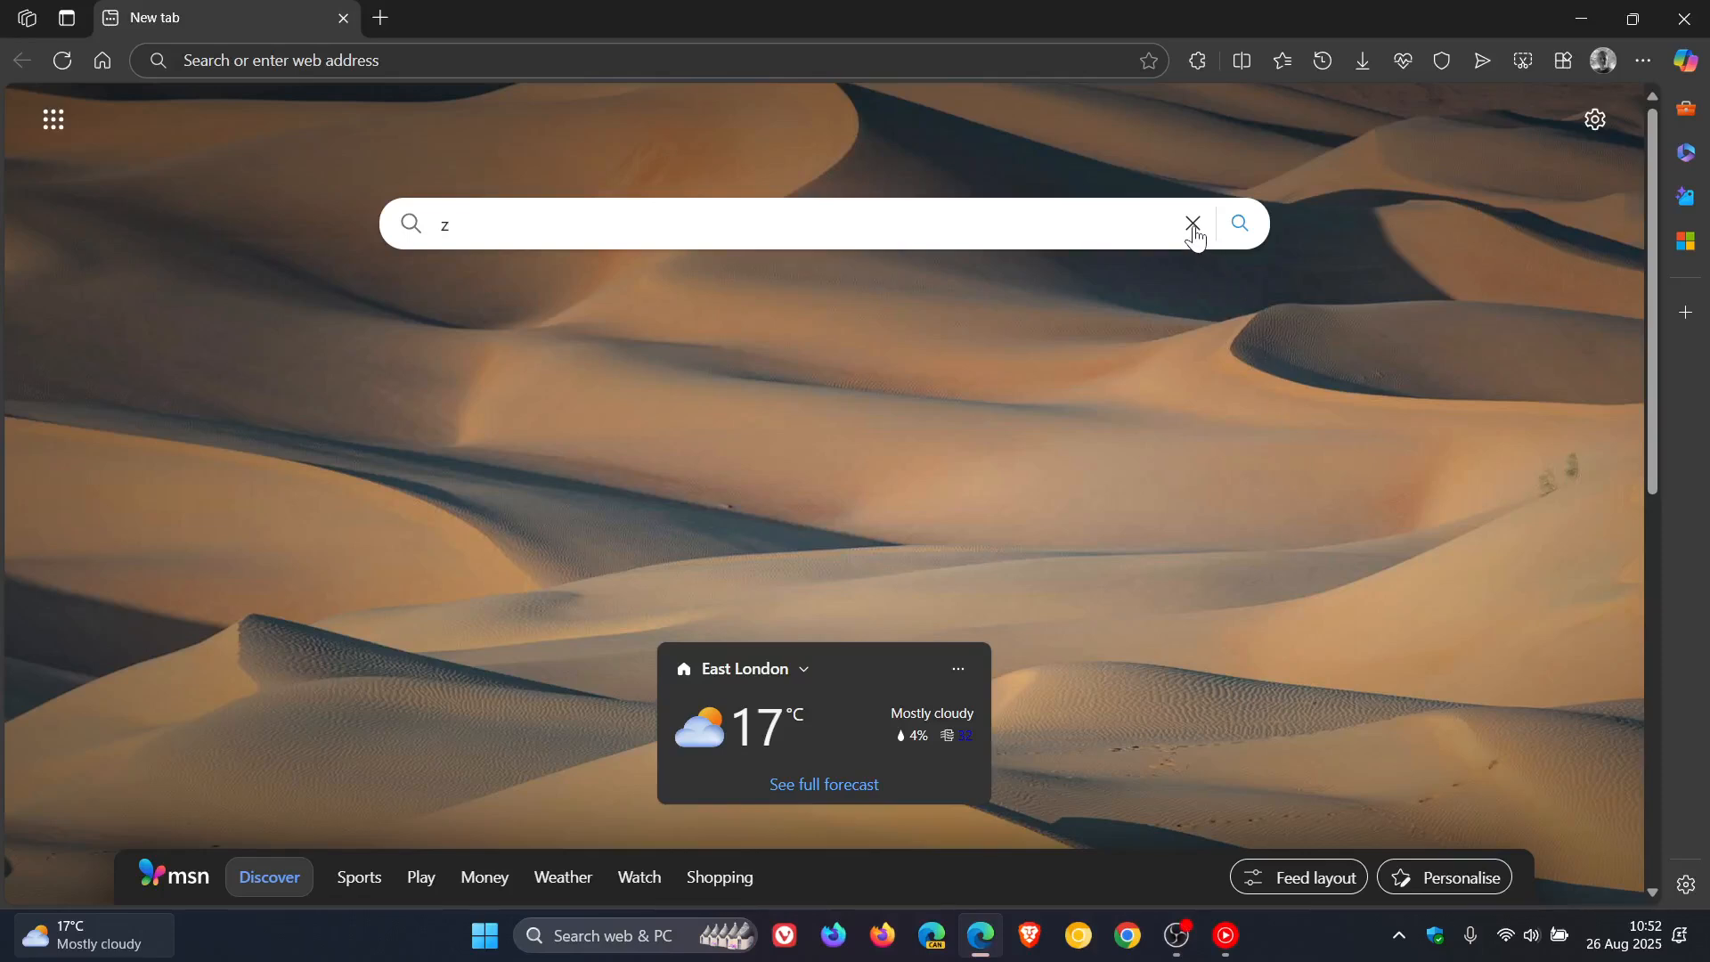
# - Clear the search box and reach About Microsoft Edge from Help and feedback
pyautogui.click(1192, 223)
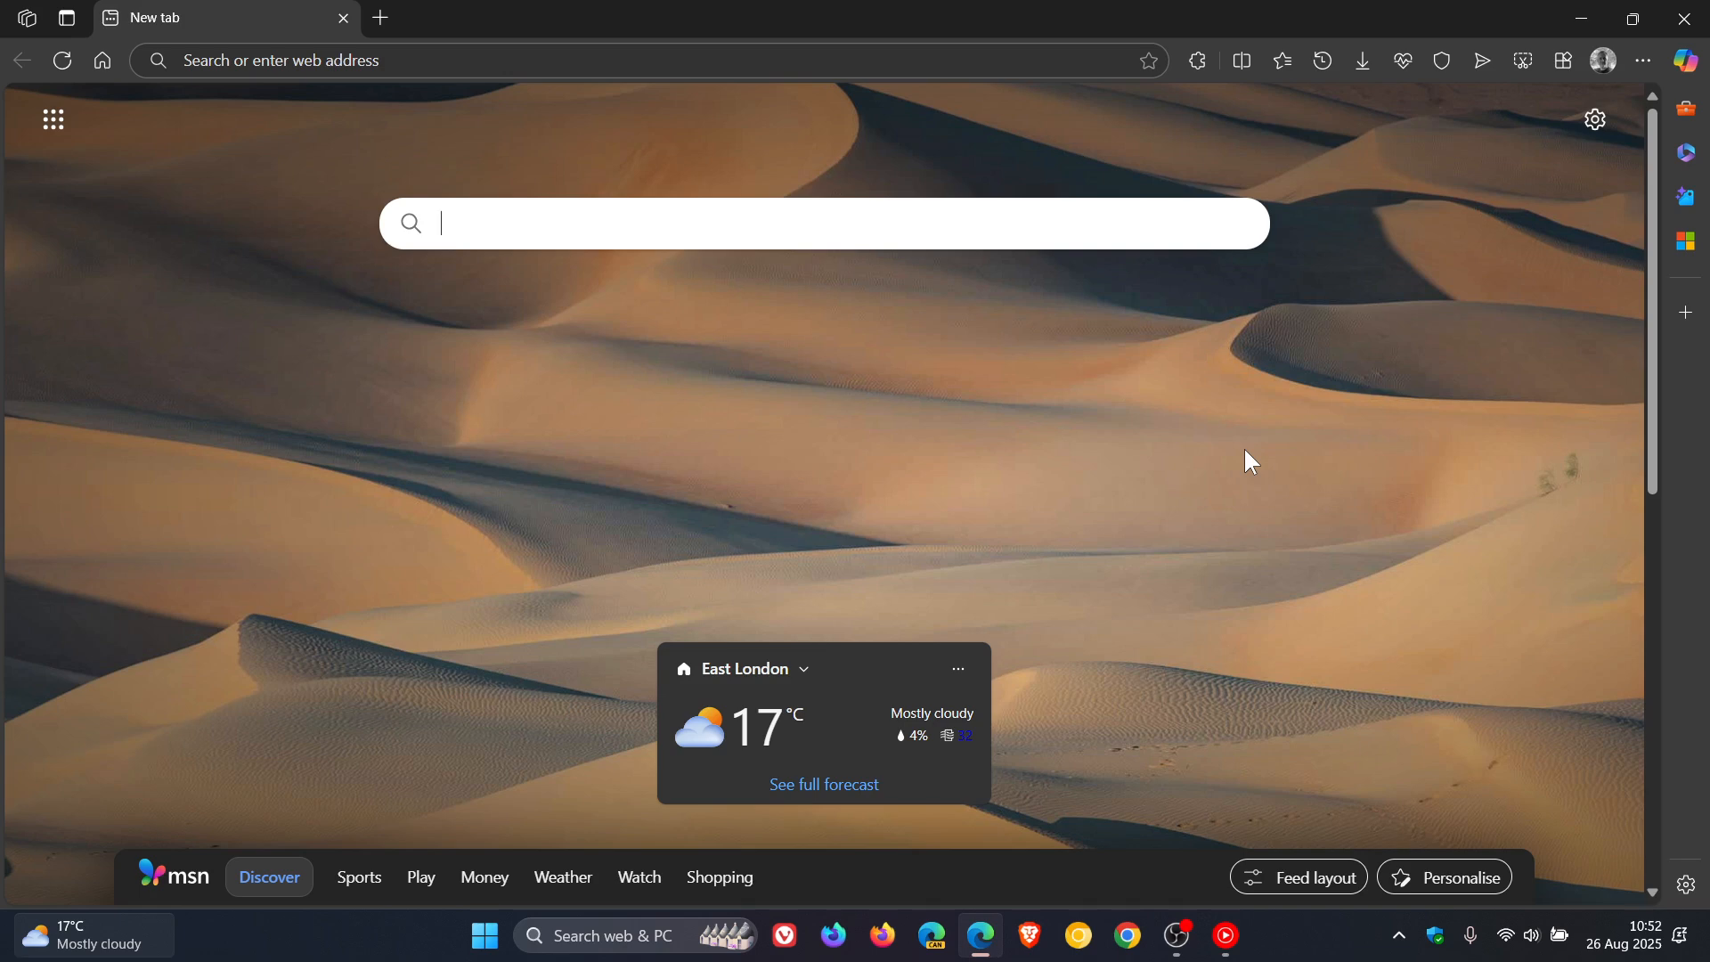
pyautogui.moveTo(1640, 60)
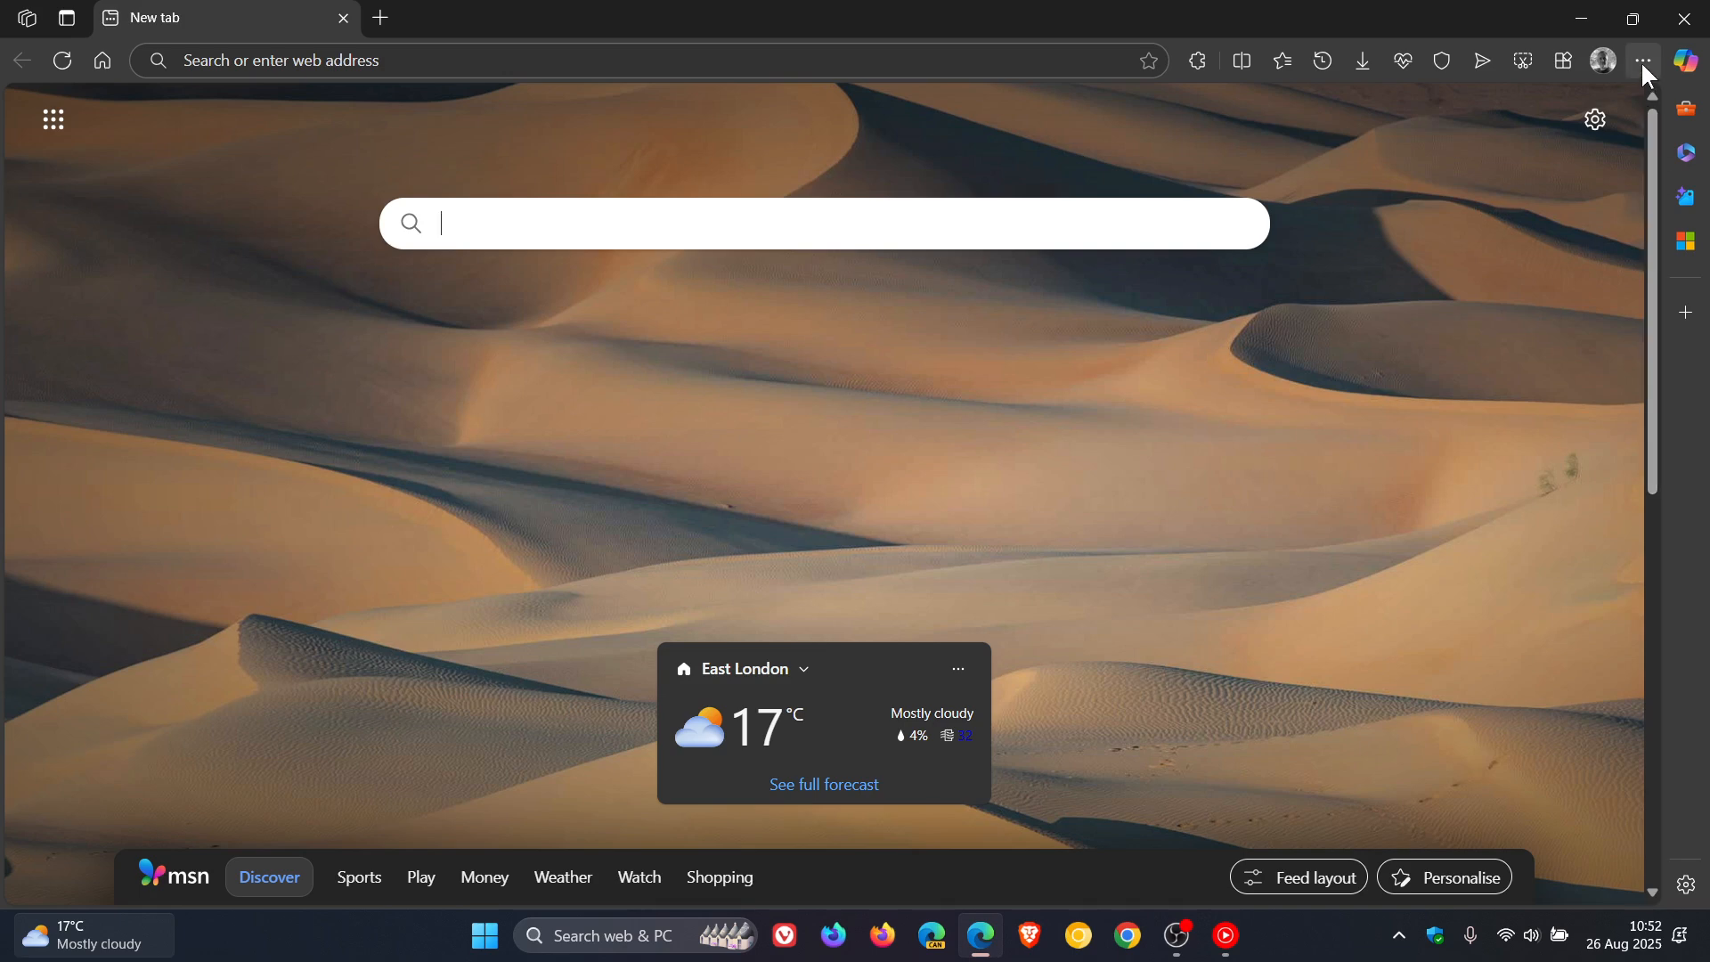
pyautogui.click(1640, 61)
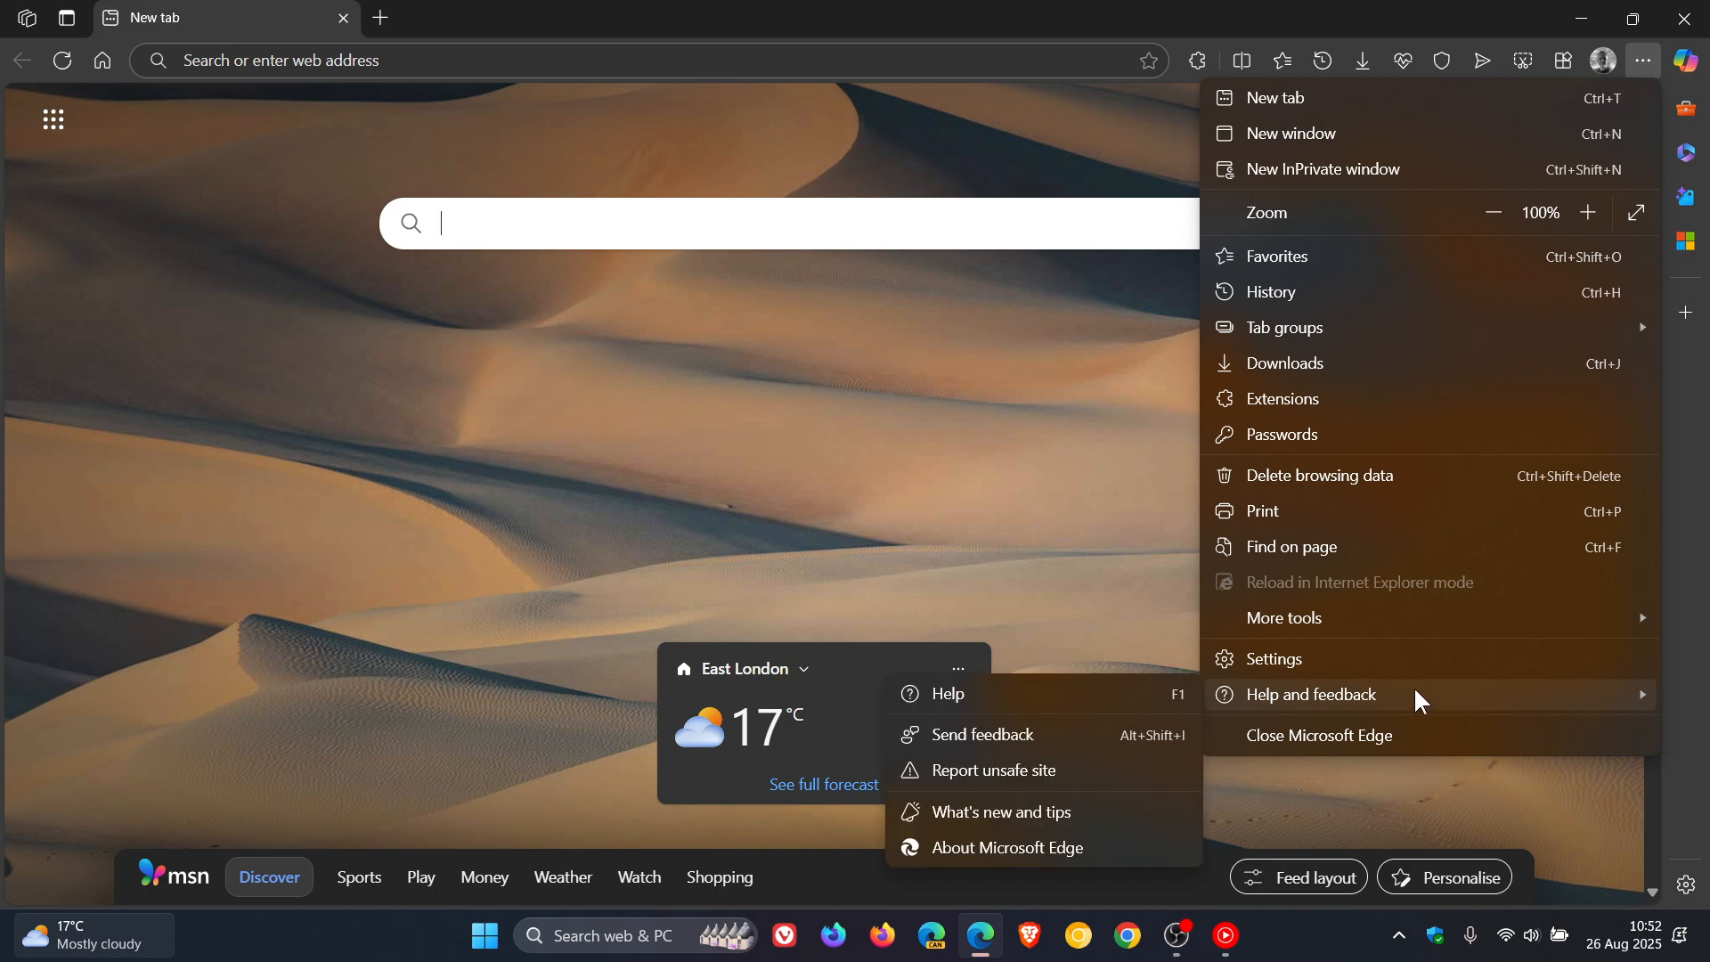
pyautogui.click(1009, 848)
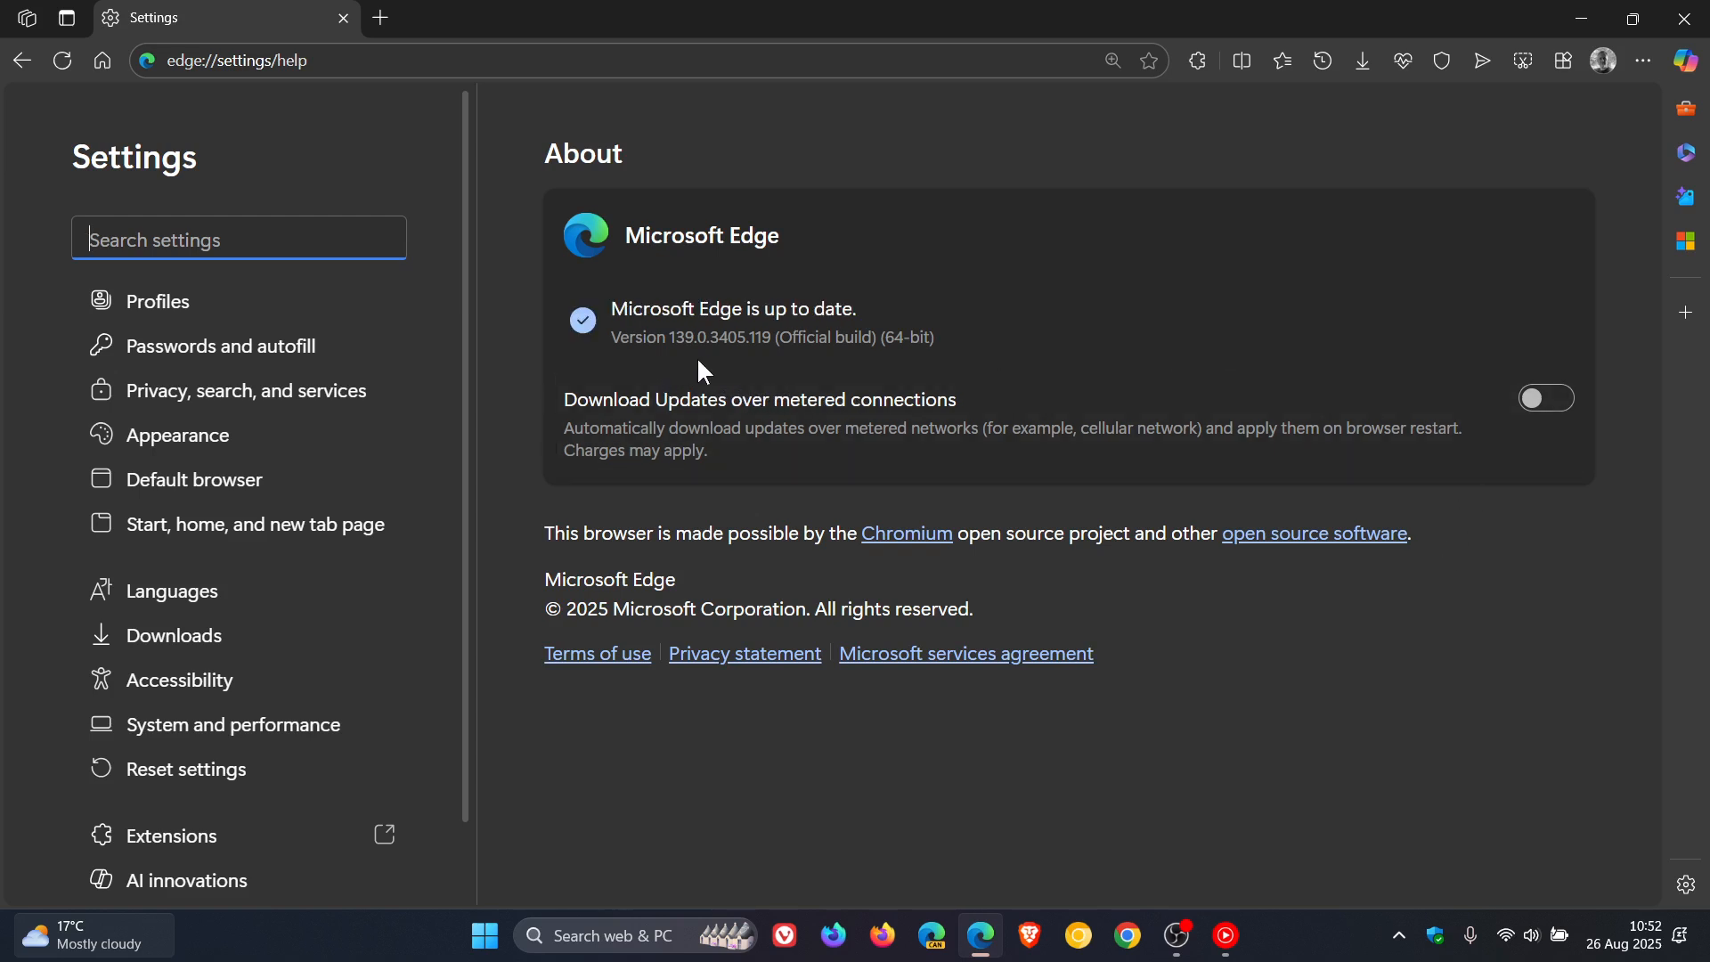
pyautogui.moveTo(781, 365)
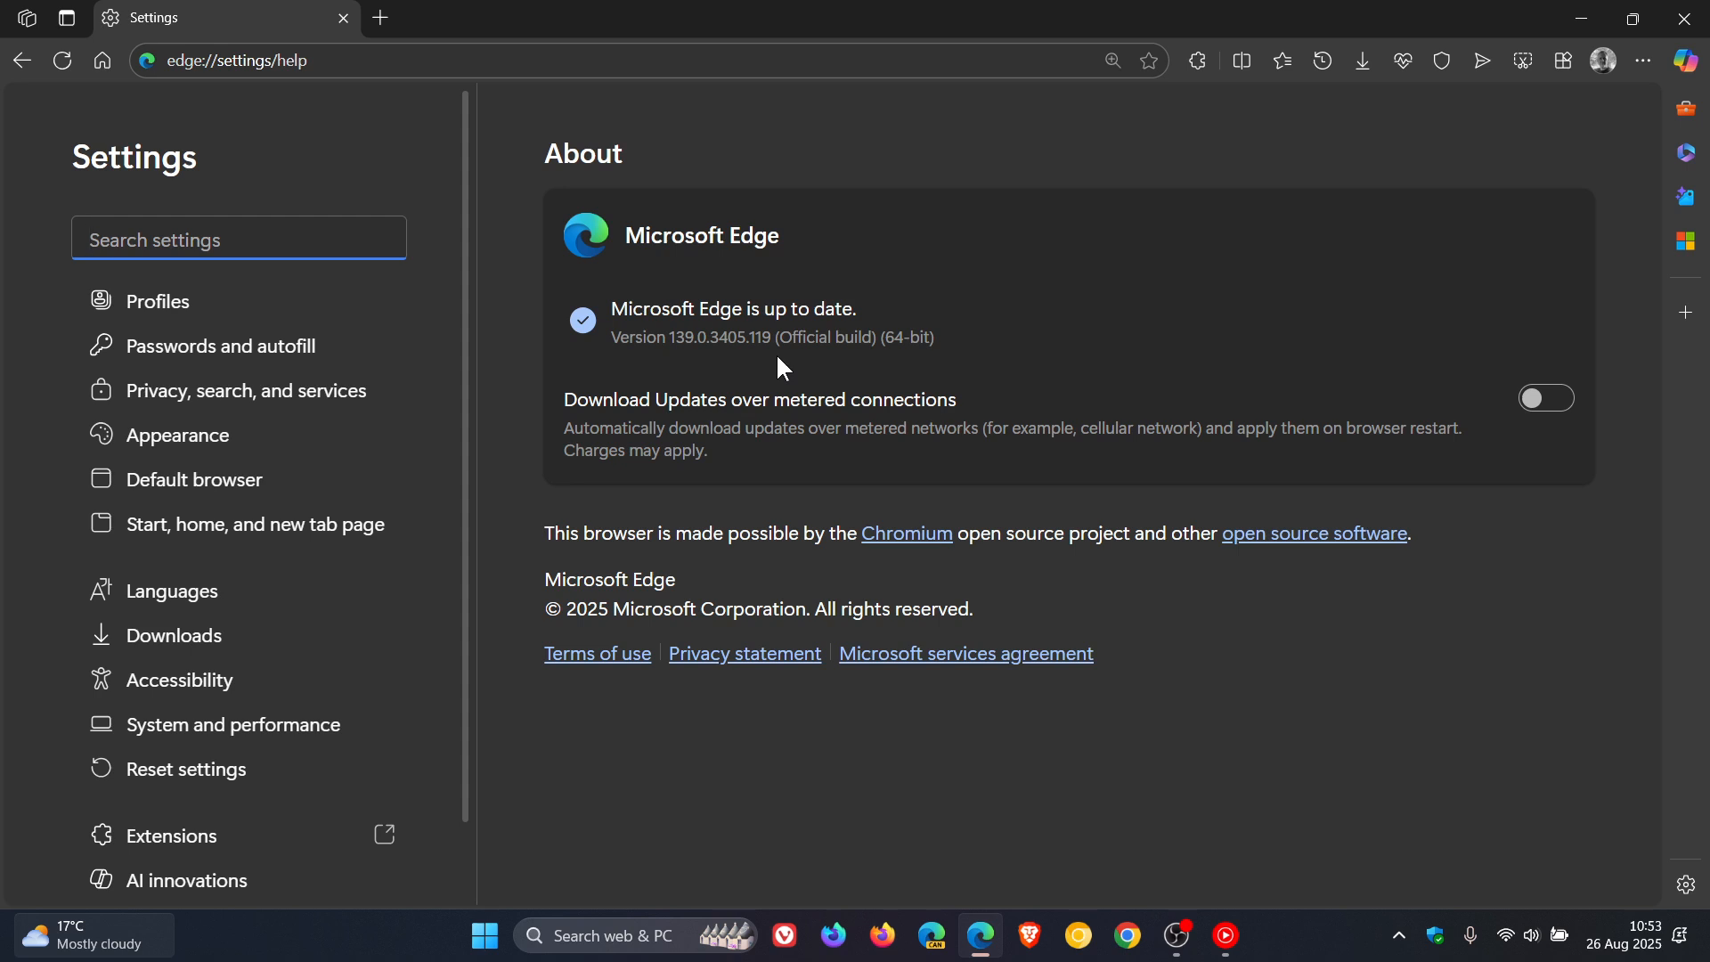
pyautogui.click(238, 239)
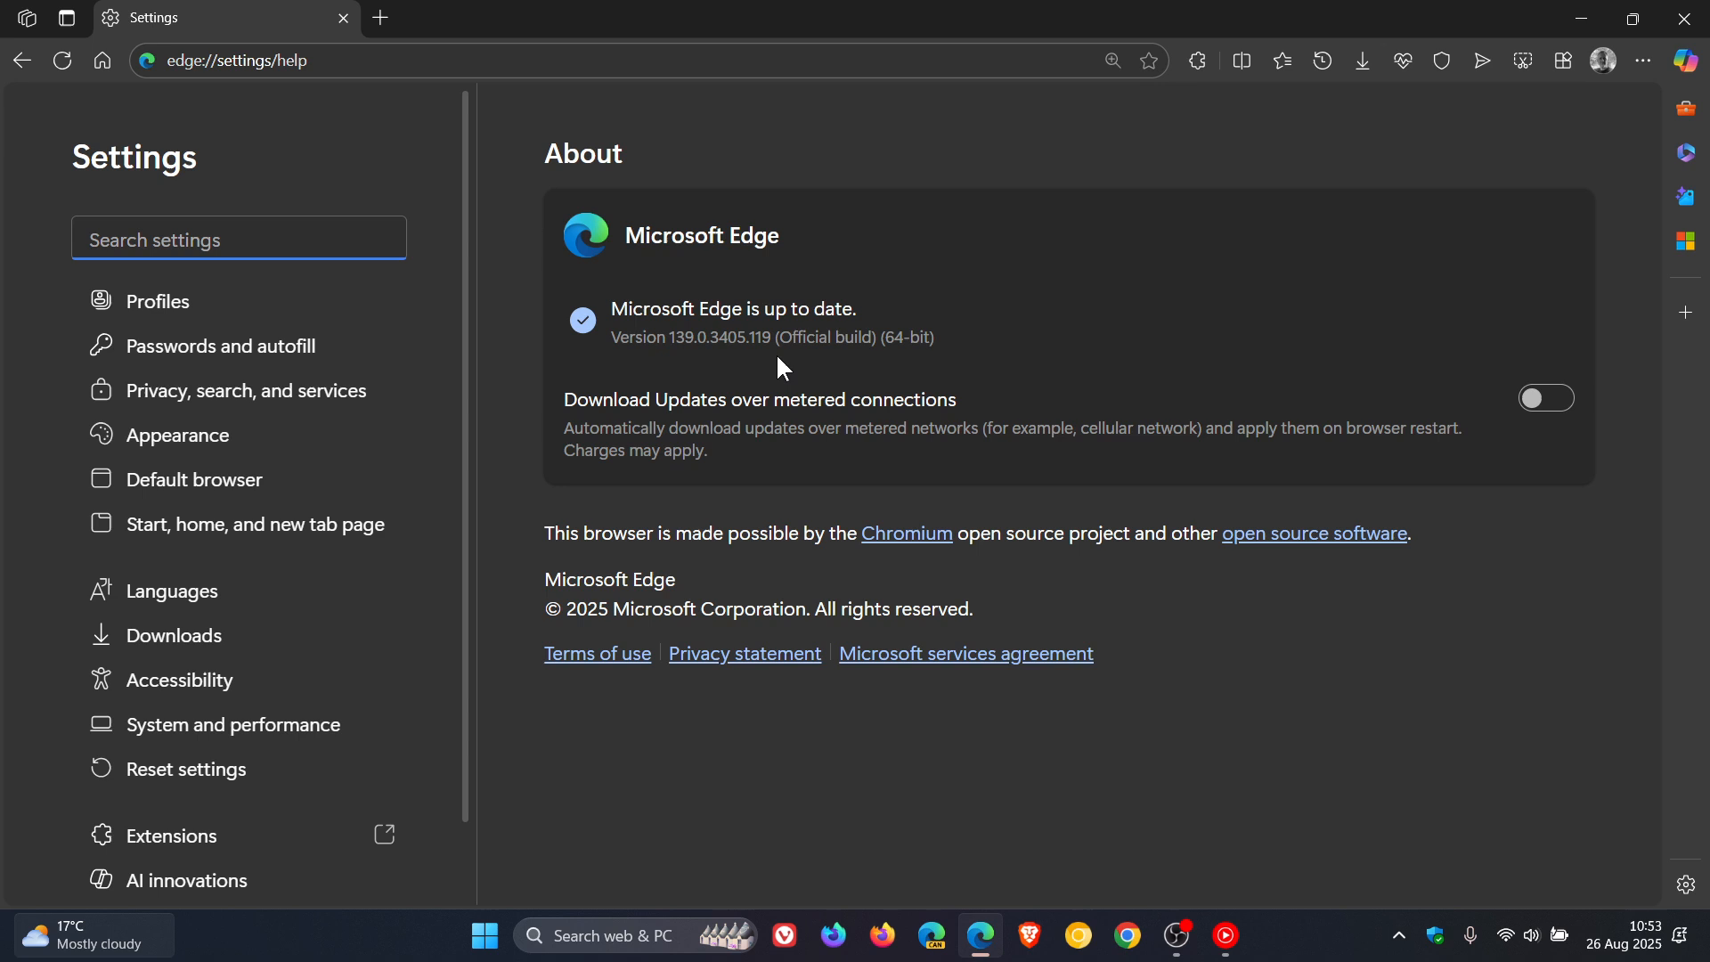
pyautogui.click(239, 239)
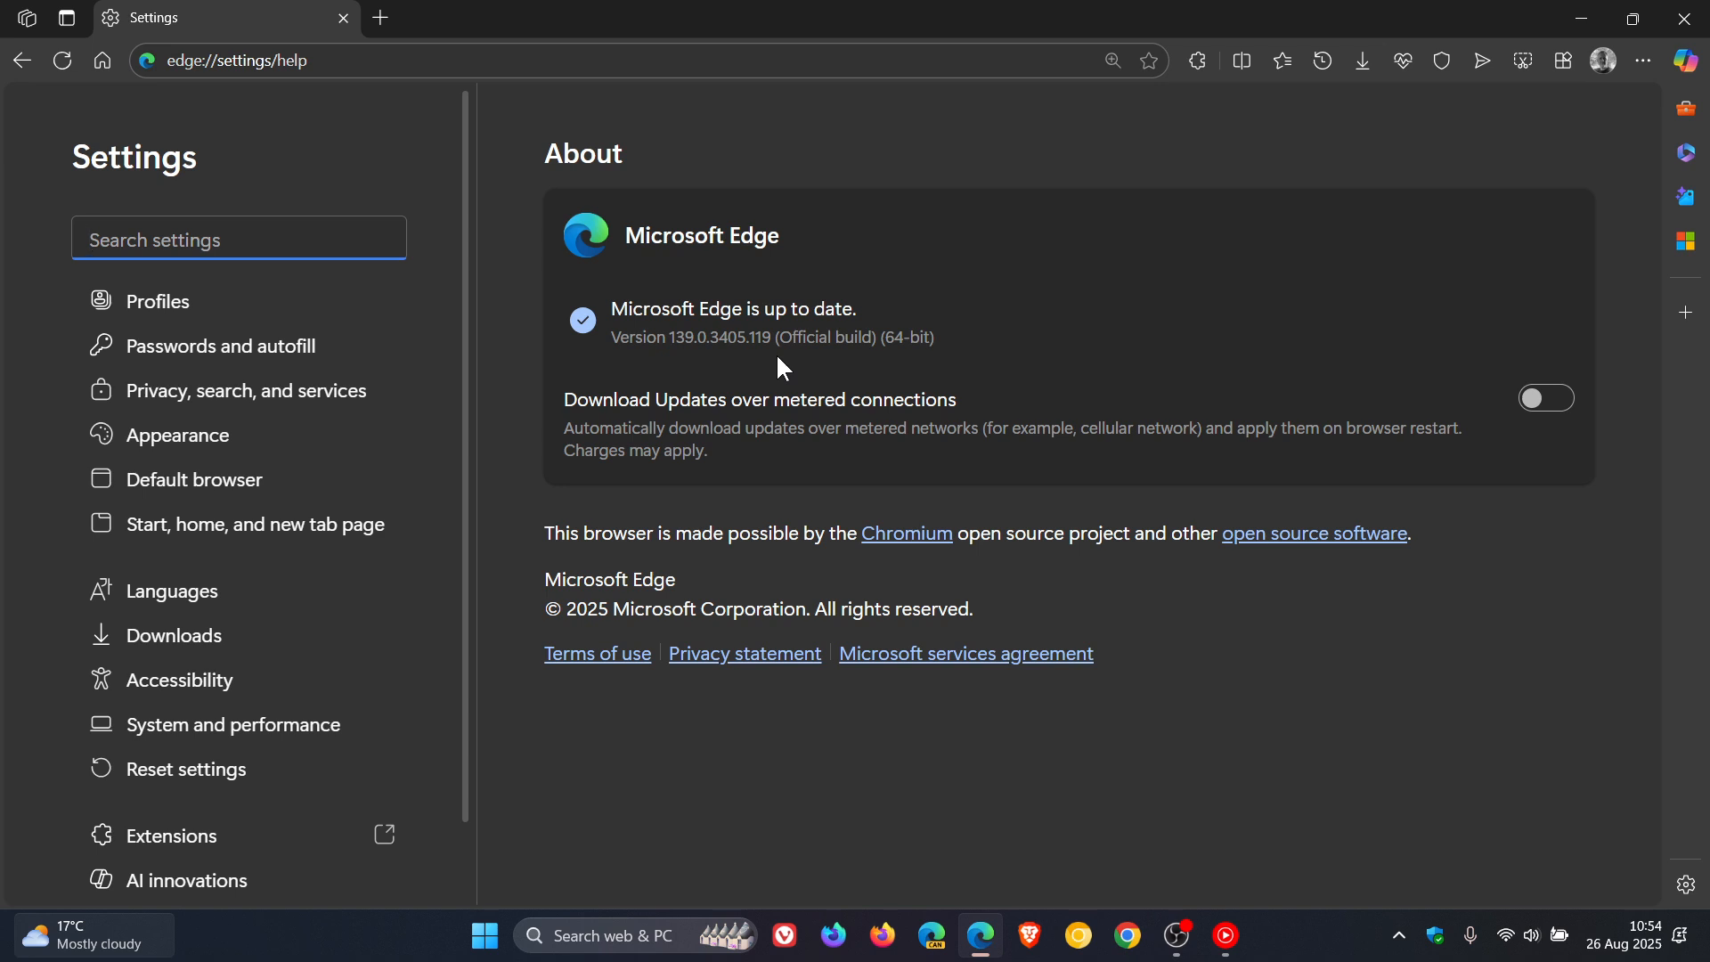
pyautogui.click(240, 239)
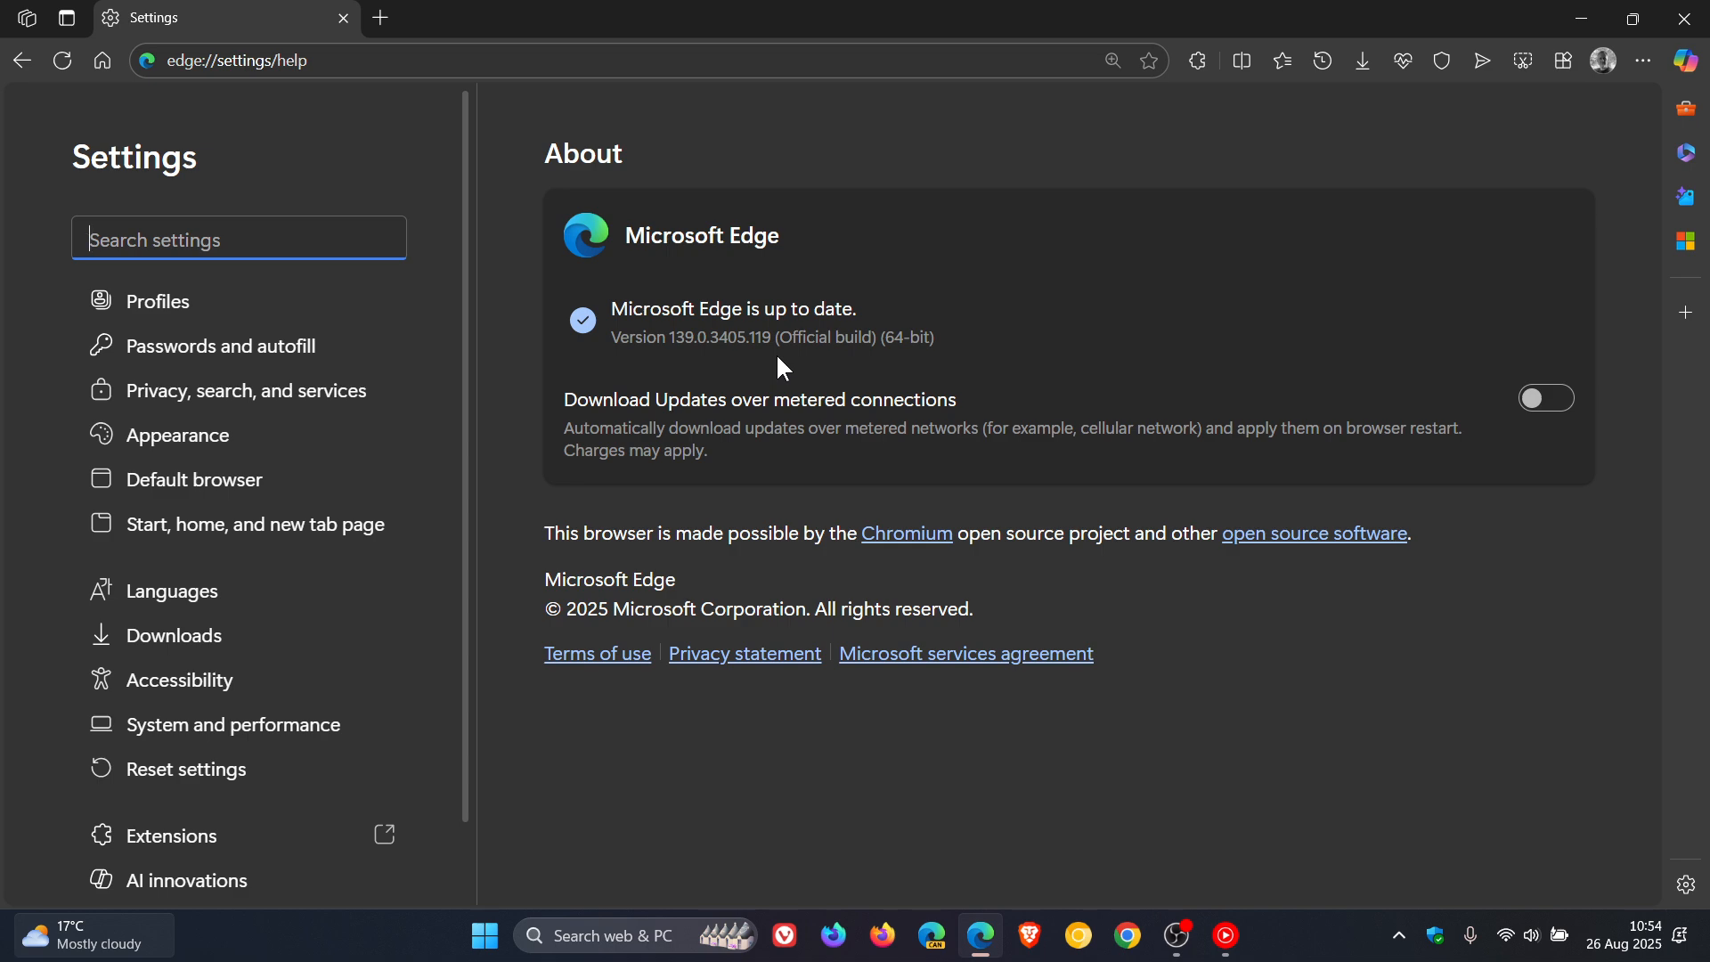
pyautogui.moveTo(881, 287)
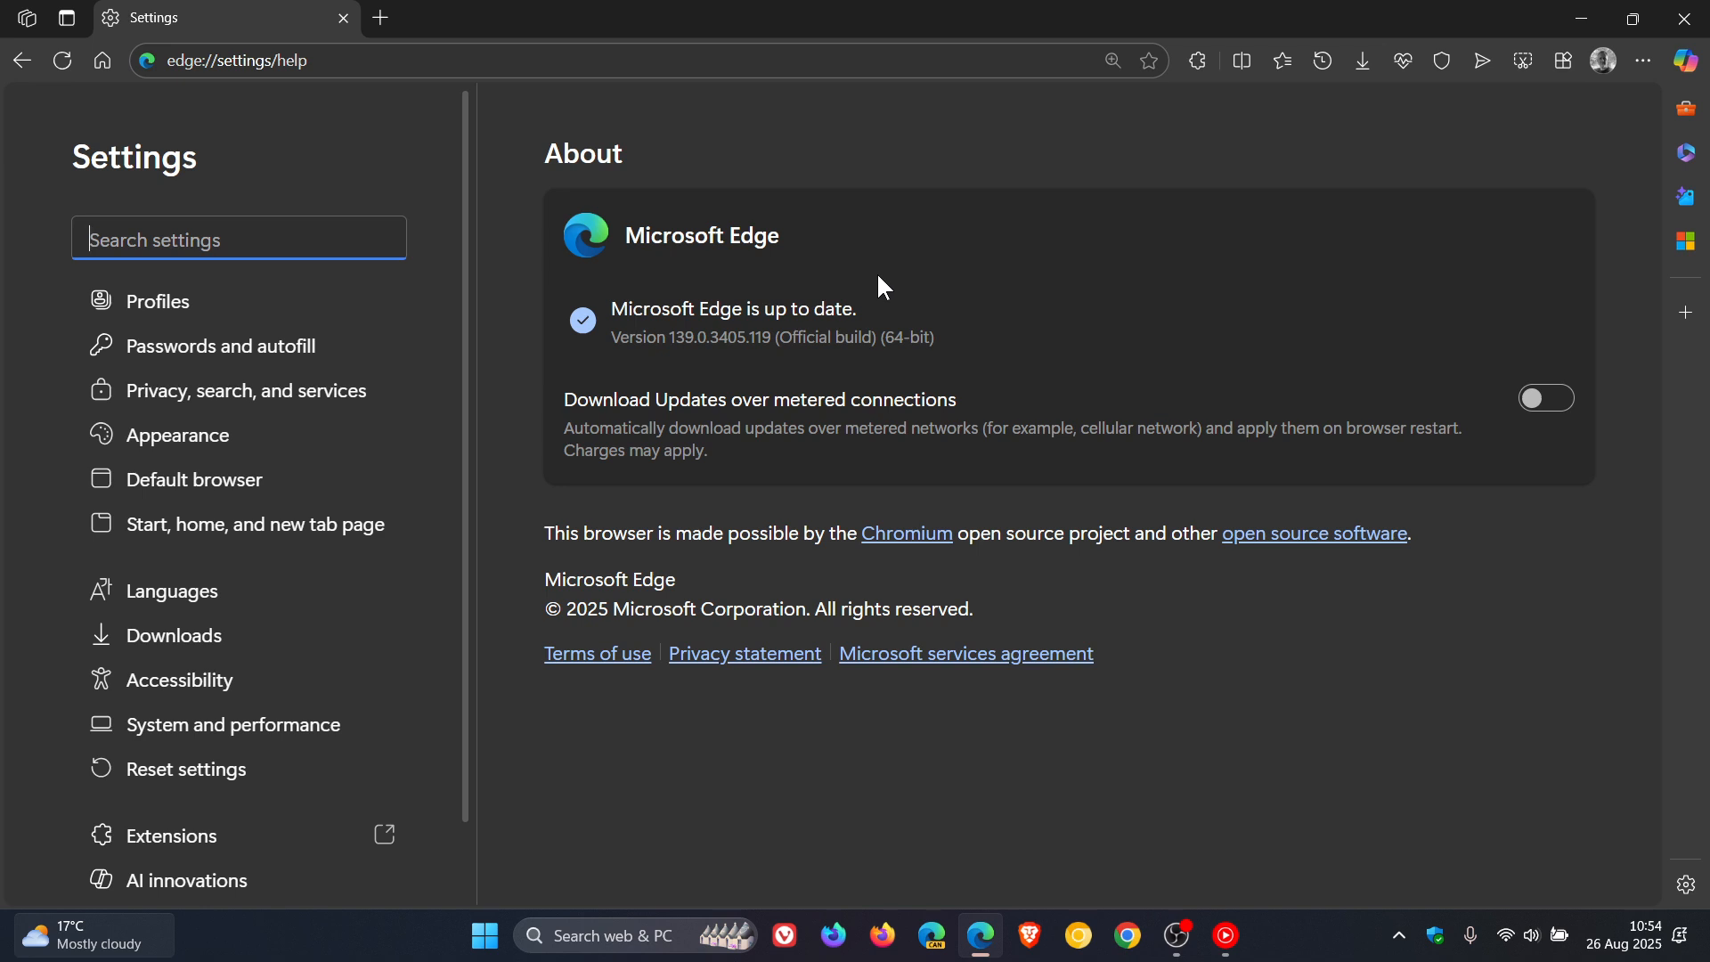
# - Return Home to the new tab page, then open and dismiss the ... menu
pyautogui.click(101, 61)
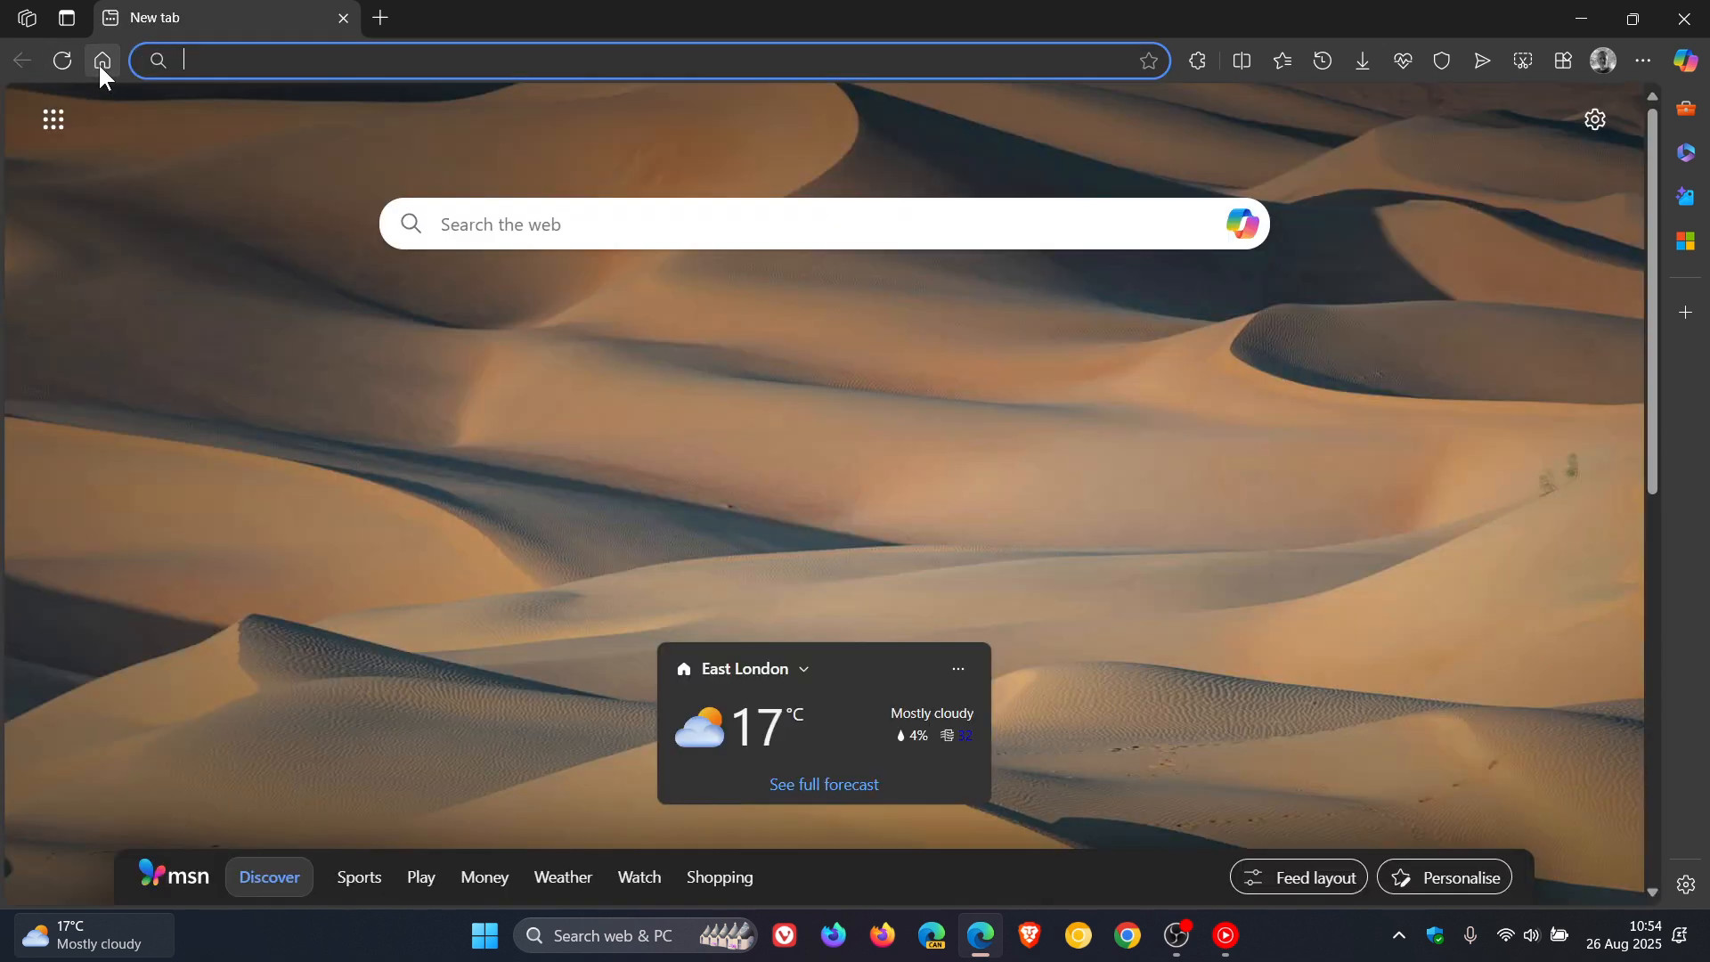
pyautogui.moveTo(1353, 443)
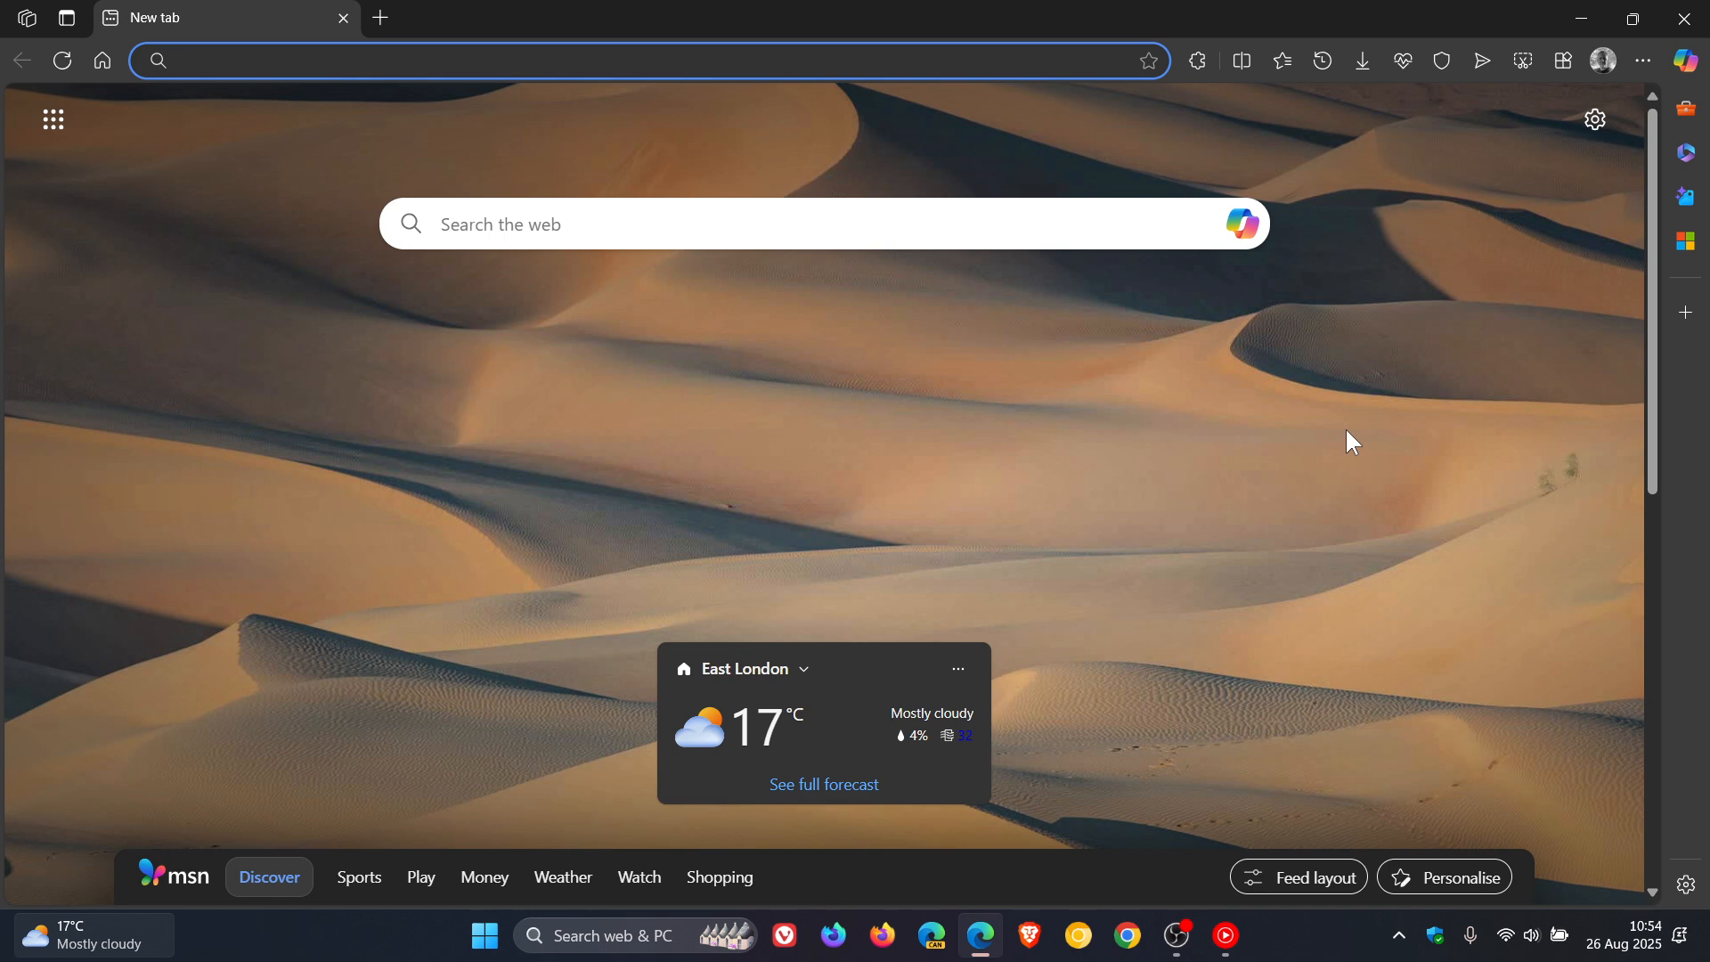
pyautogui.moveTo(1299, 430)
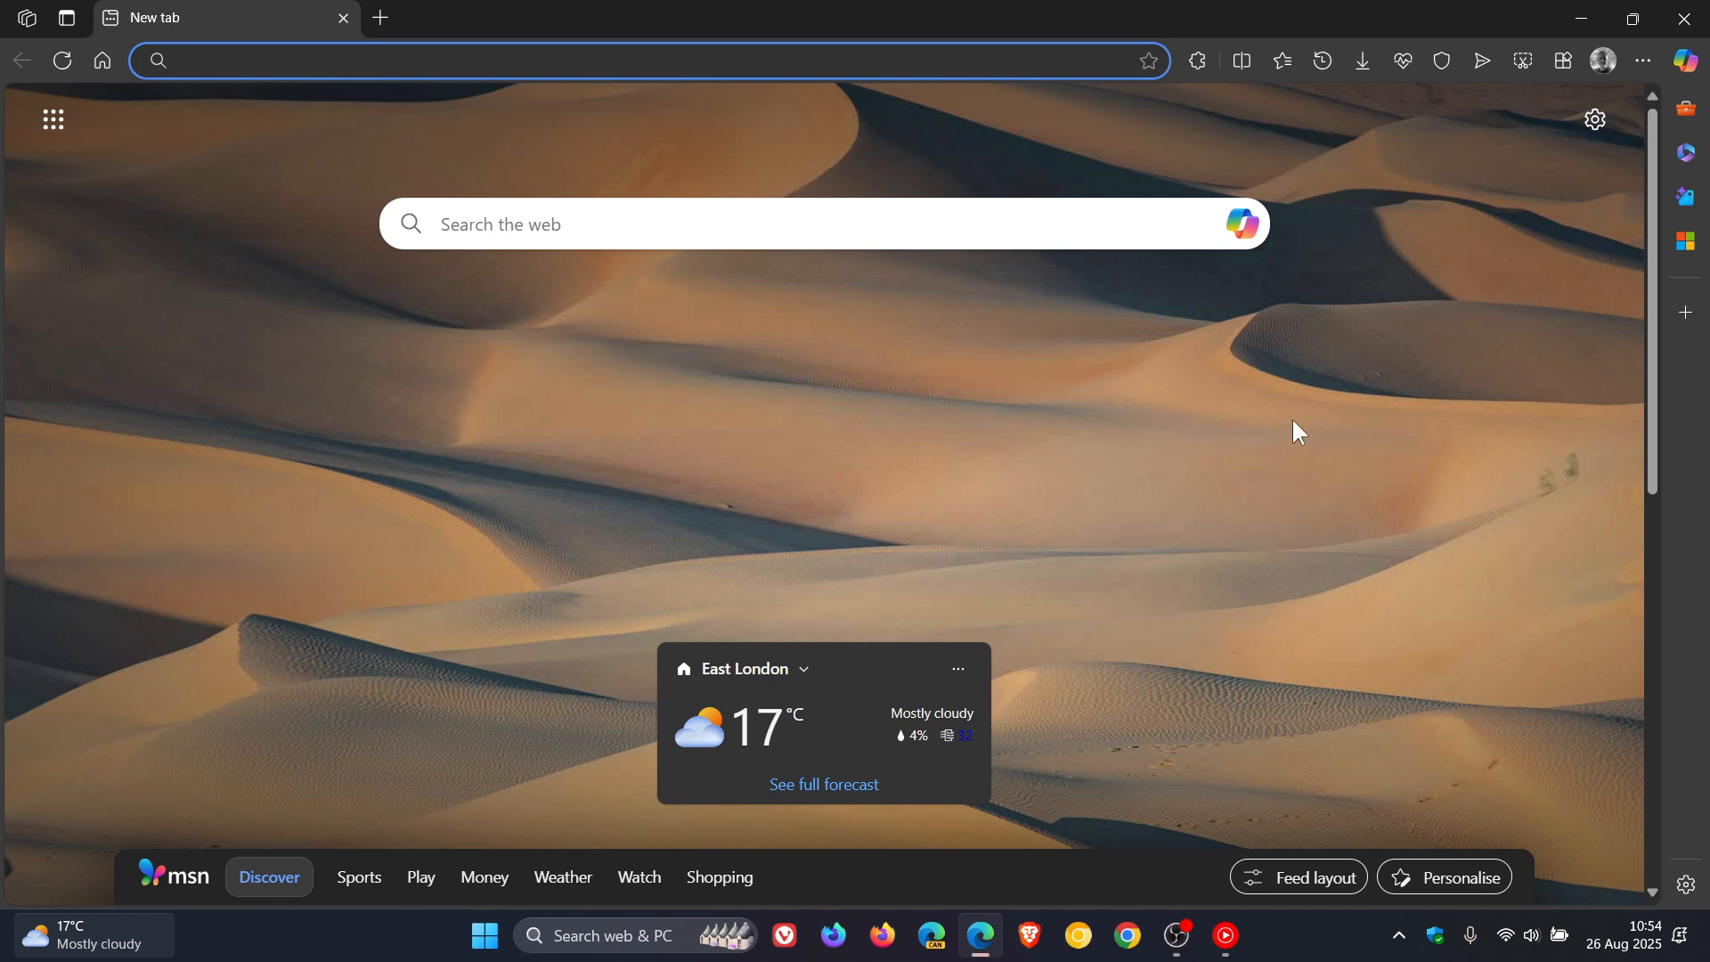
pyautogui.click(1642, 60)
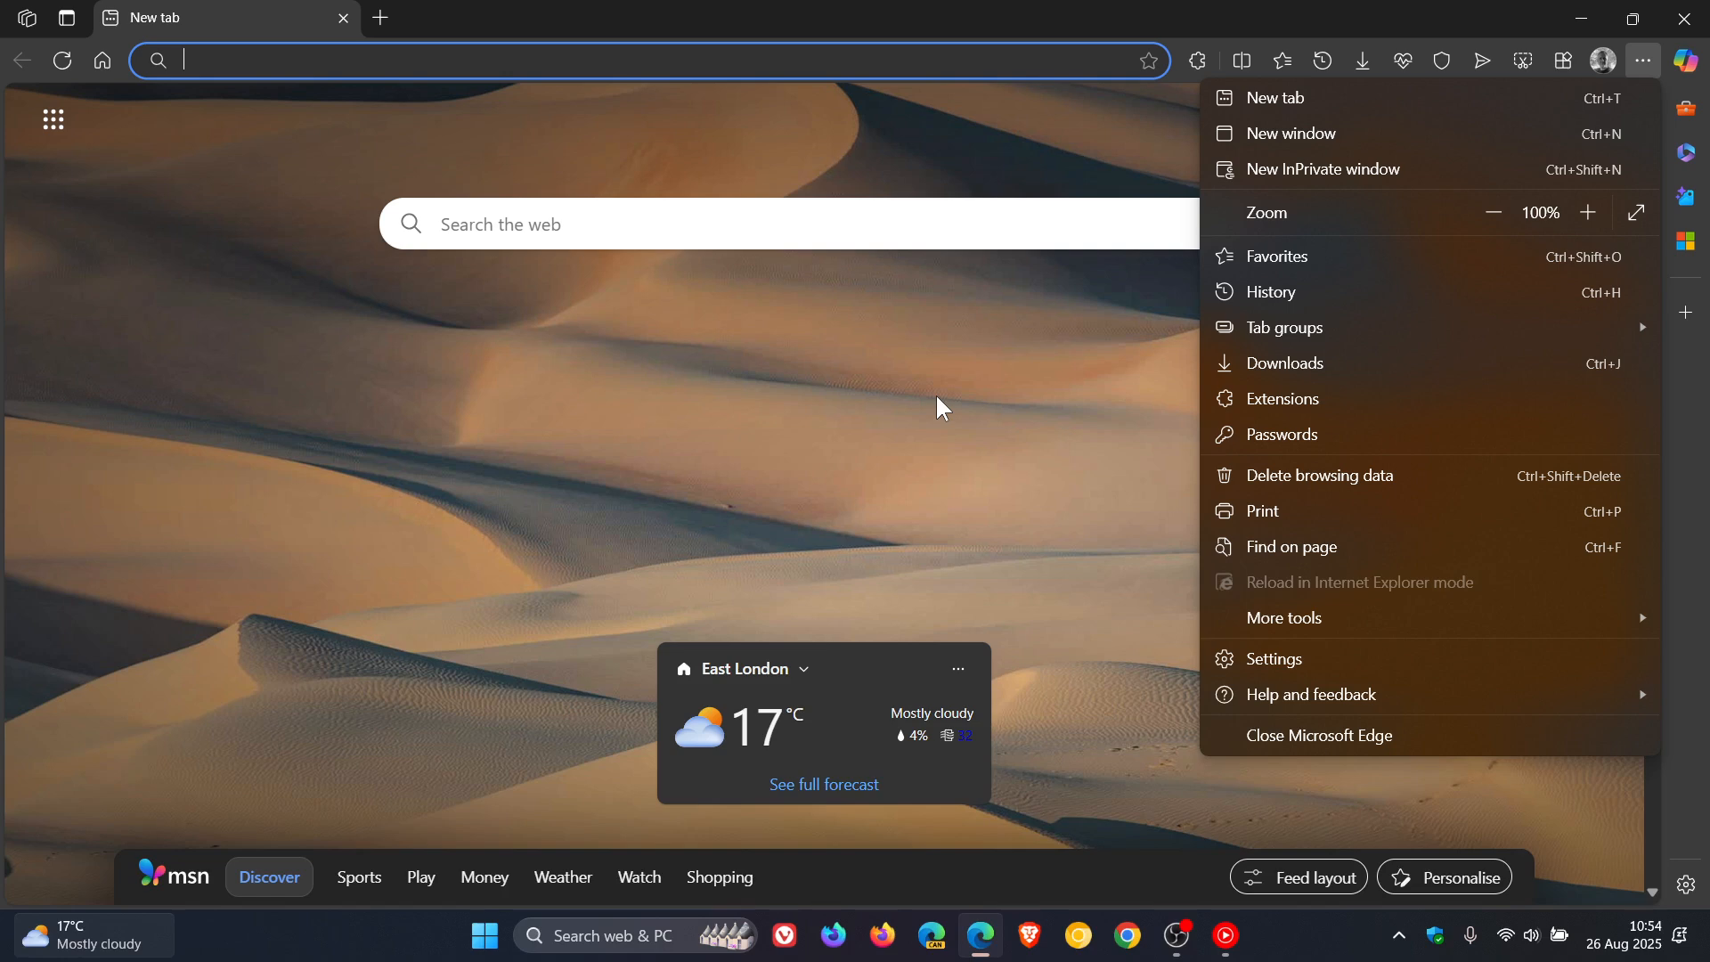
pyautogui.click(941, 406)
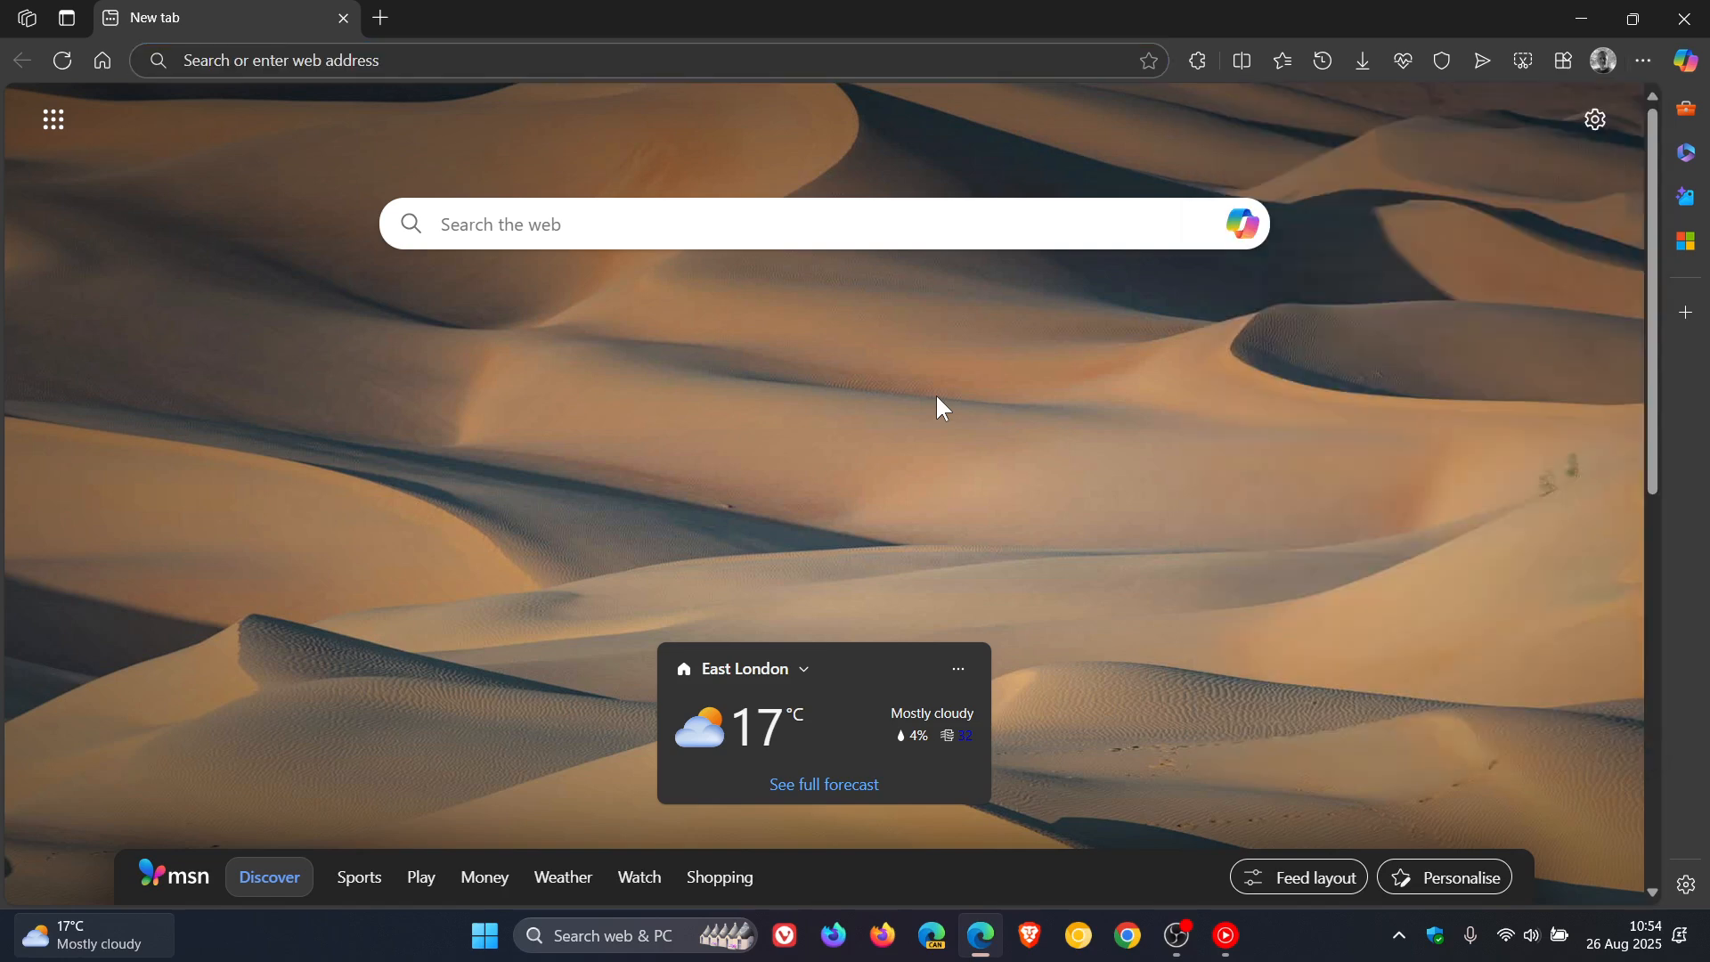